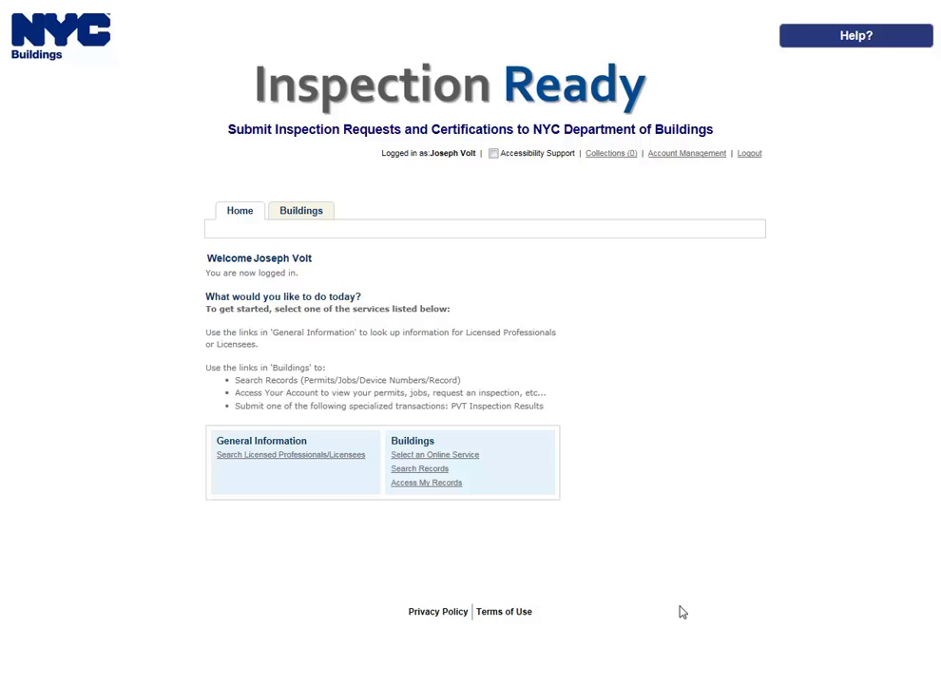
{"action": "mouse_move", "coordinate": [532, 597]}
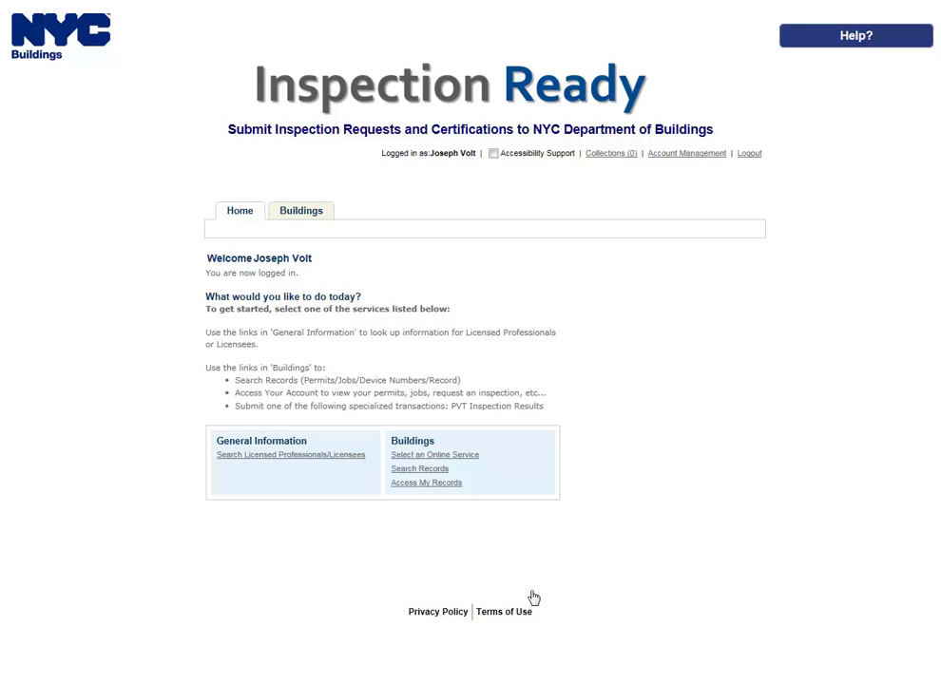
{"action": "mouse_move", "coordinate": [444, 549]}
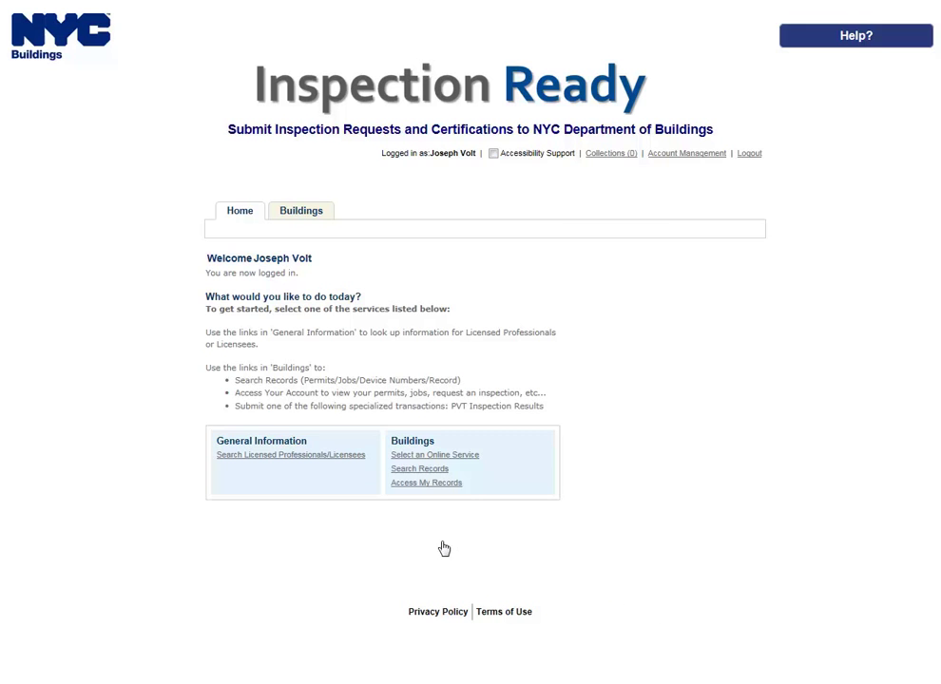
Open Access My Records from the Buildings section of the Home tab.
{"action": "left_click", "coordinate": [425, 483]}
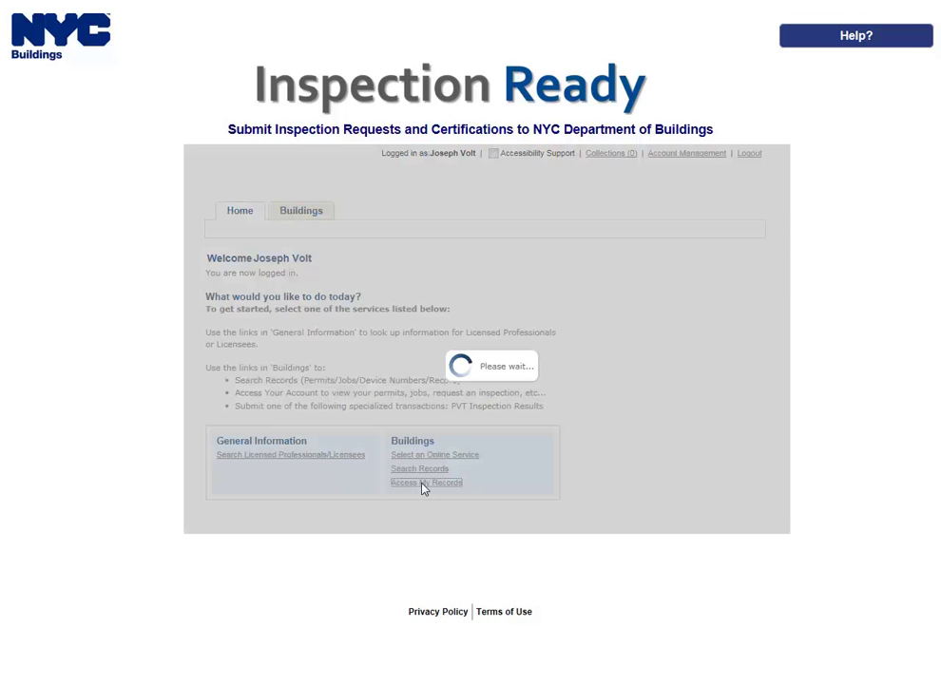
{"action": "left_click", "coordinate": [426, 483]}
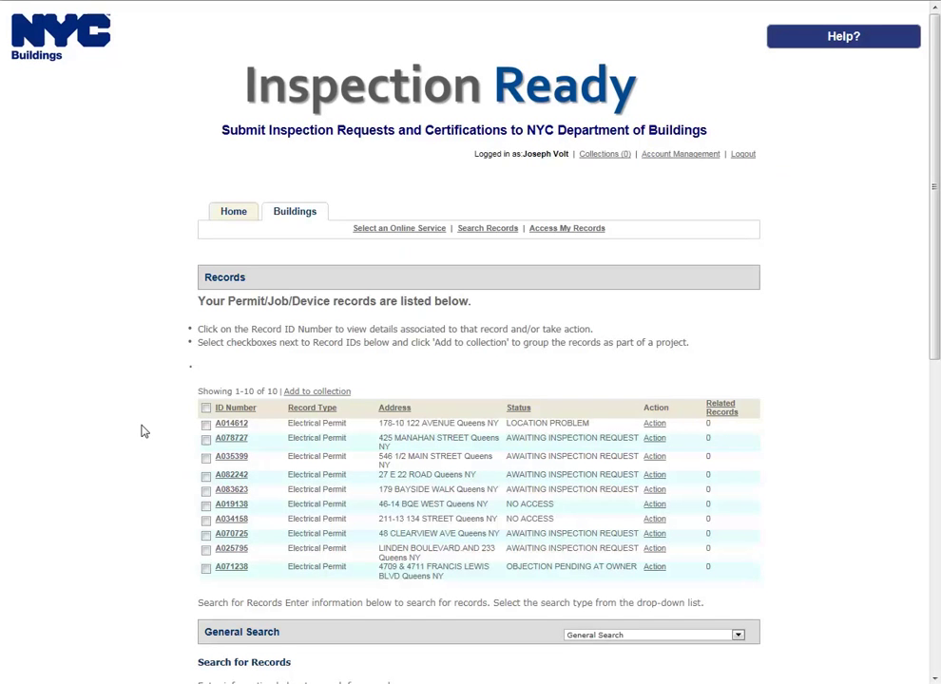
{"action": "mouse_move", "coordinate": [390, 488]}
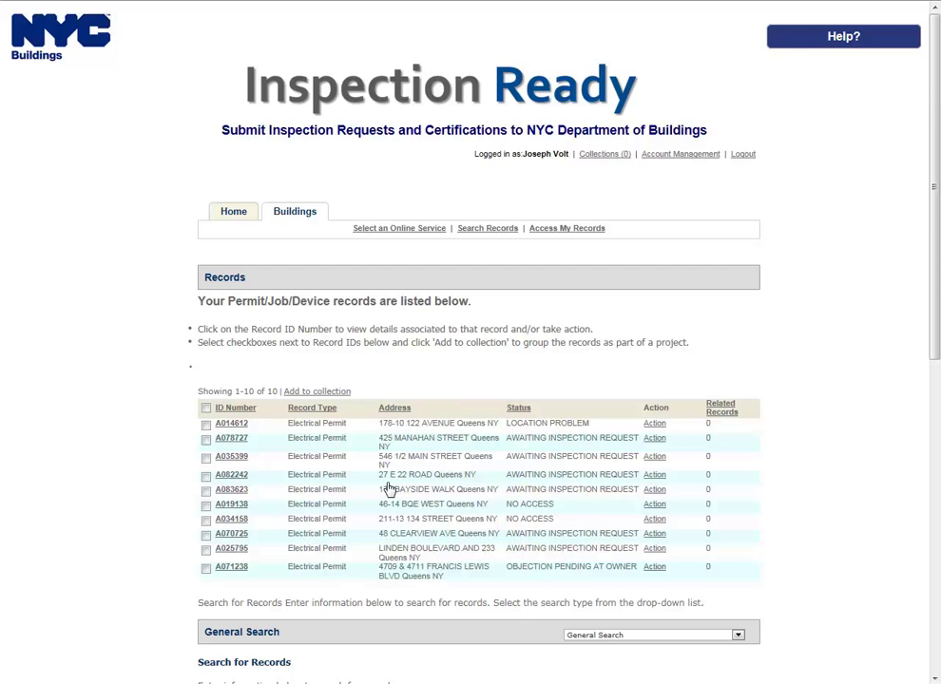
{"action": "mouse_move", "coordinate": [161, 431]}
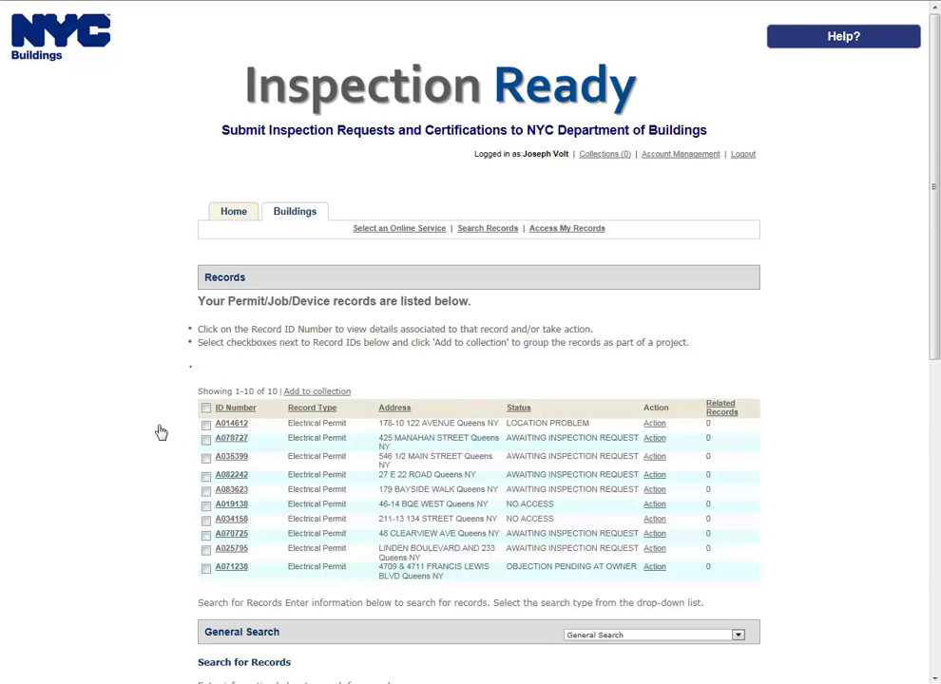
{"action": "mouse_move", "coordinate": [175, 431]}
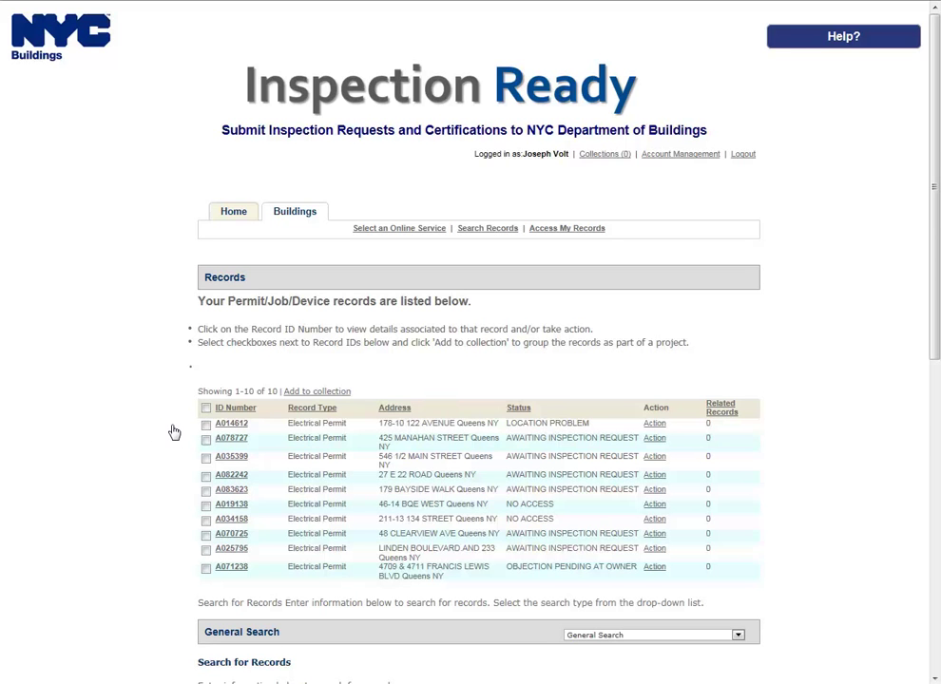
{"action": "mouse_move", "coordinate": [186, 433]}
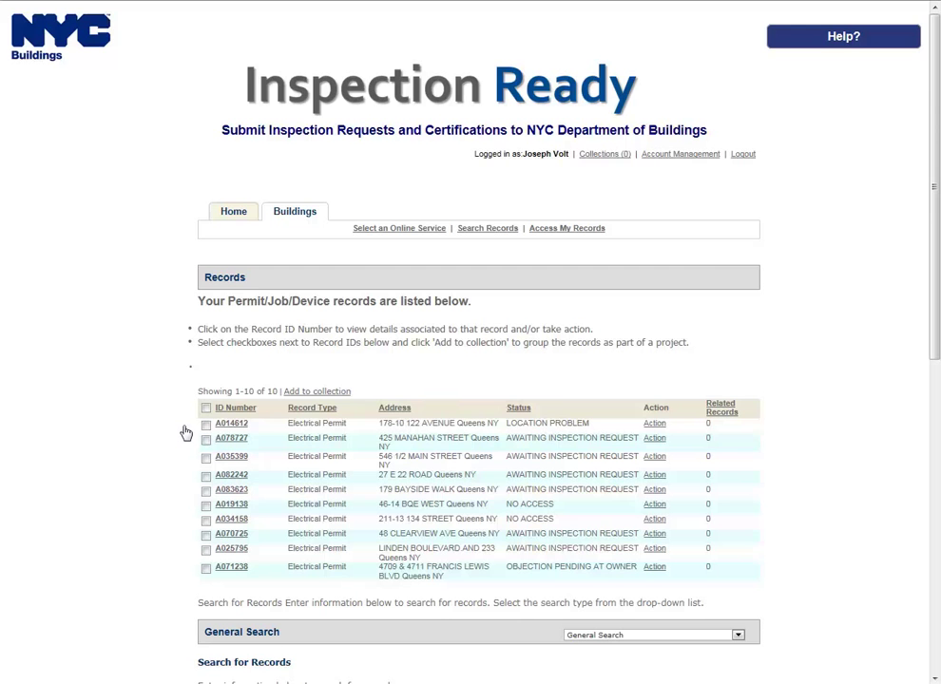
{"action": "mouse_move", "coordinate": [193, 432]}
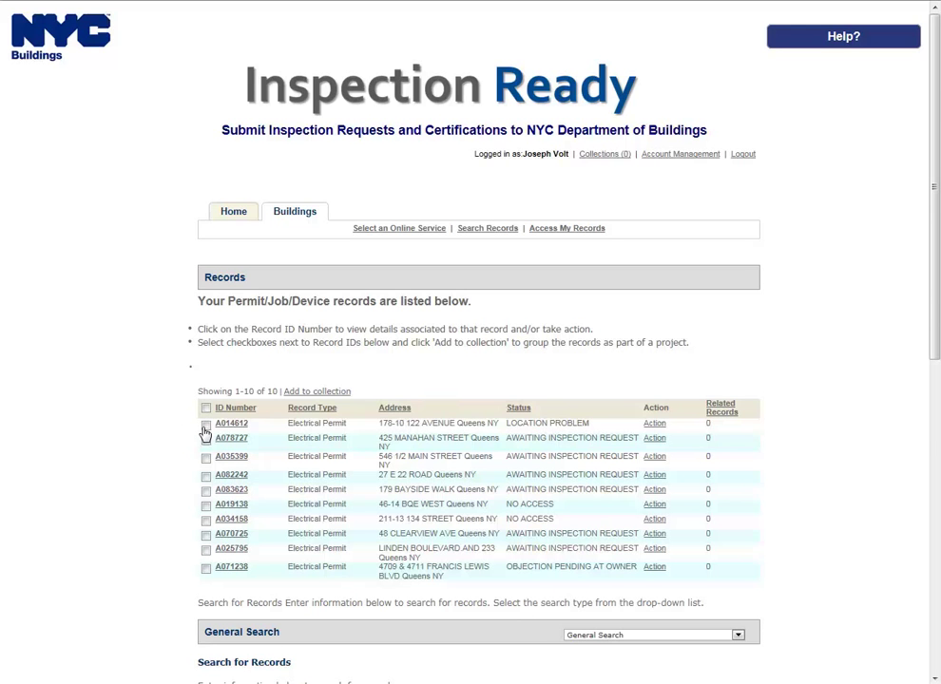
{"action": "mouse_move", "coordinate": [208, 434]}
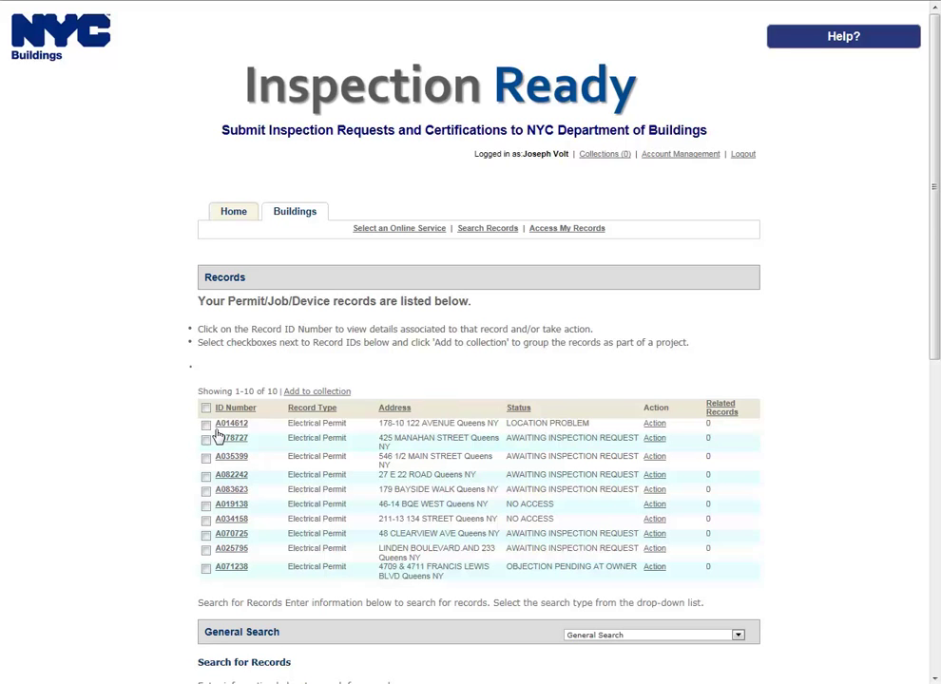
{"action": "mouse_move", "coordinate": [223, 439]}
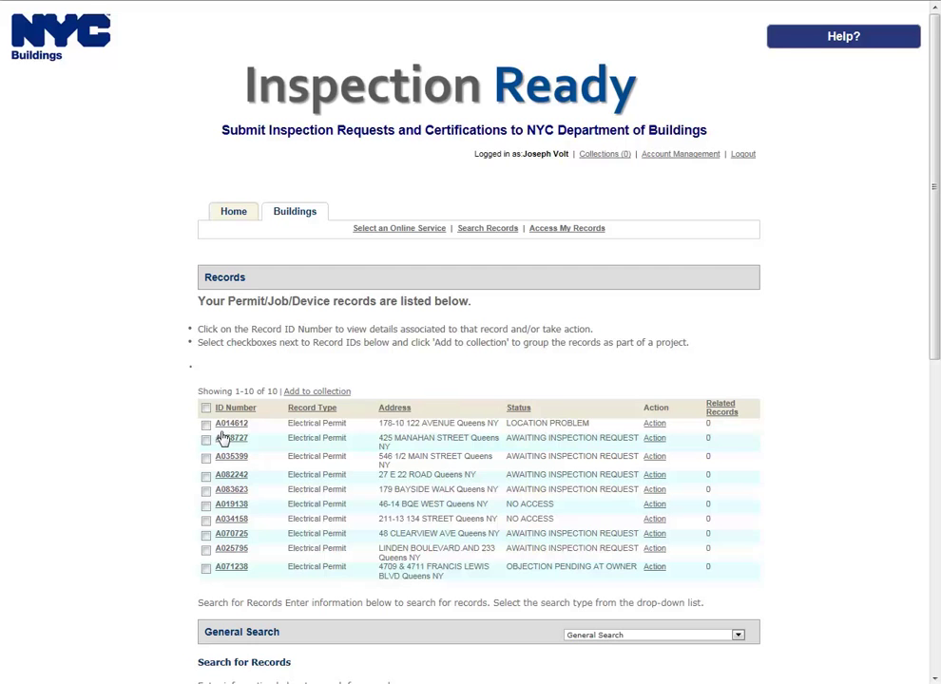
{"action": "mouse_move", "coordinate": [225, 439]}
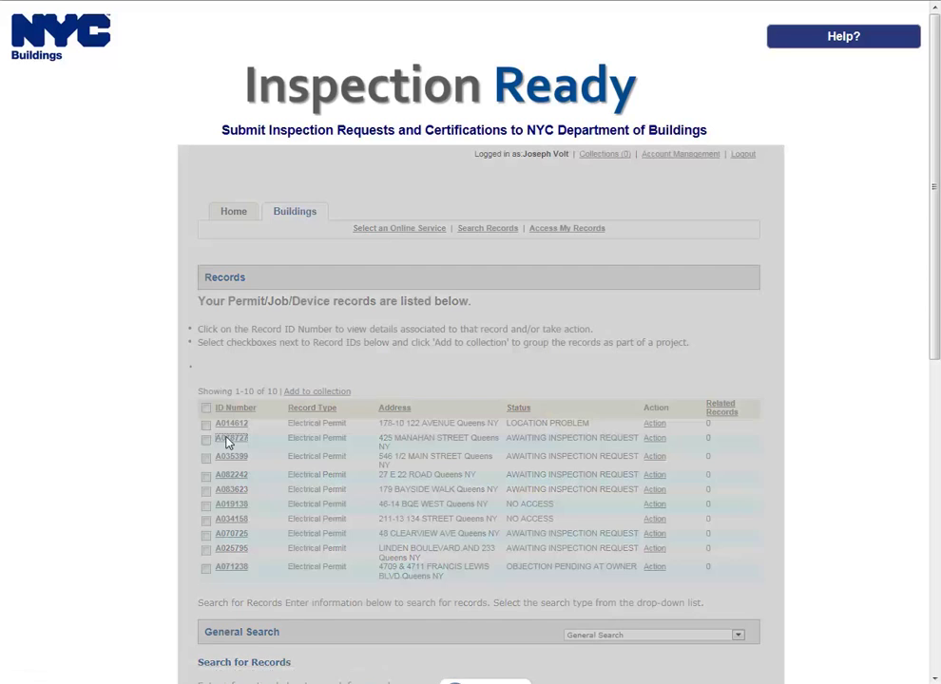
Open record A078727, expand its Attachments section and start Upload Attachment.
{"action": "left_click", "coordinate": [231, 437]}
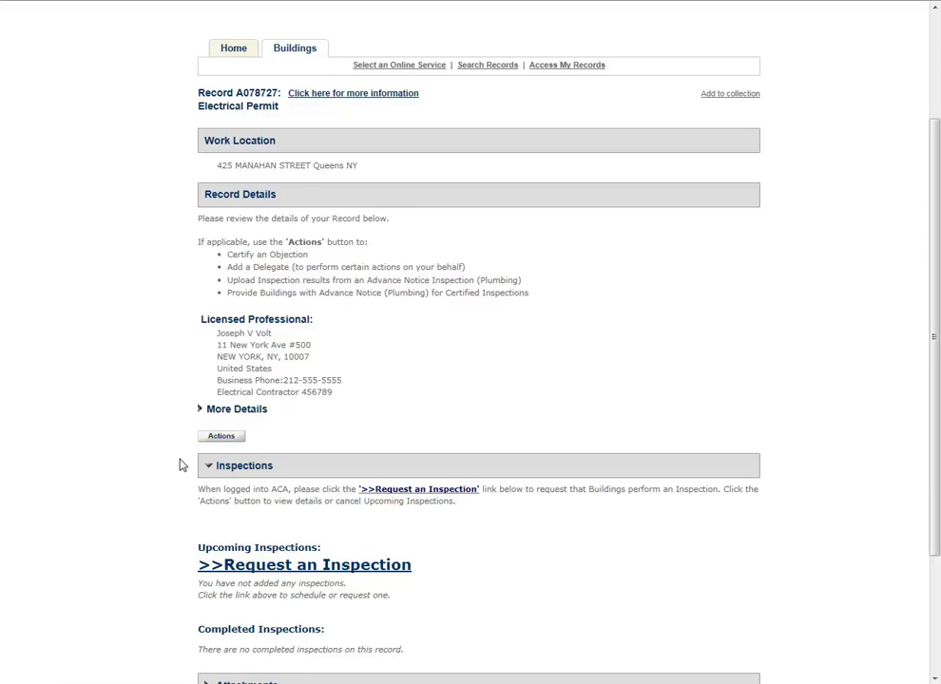
{"action": "scroll", "scroll_direction": "down", "scroll_amount": 3}
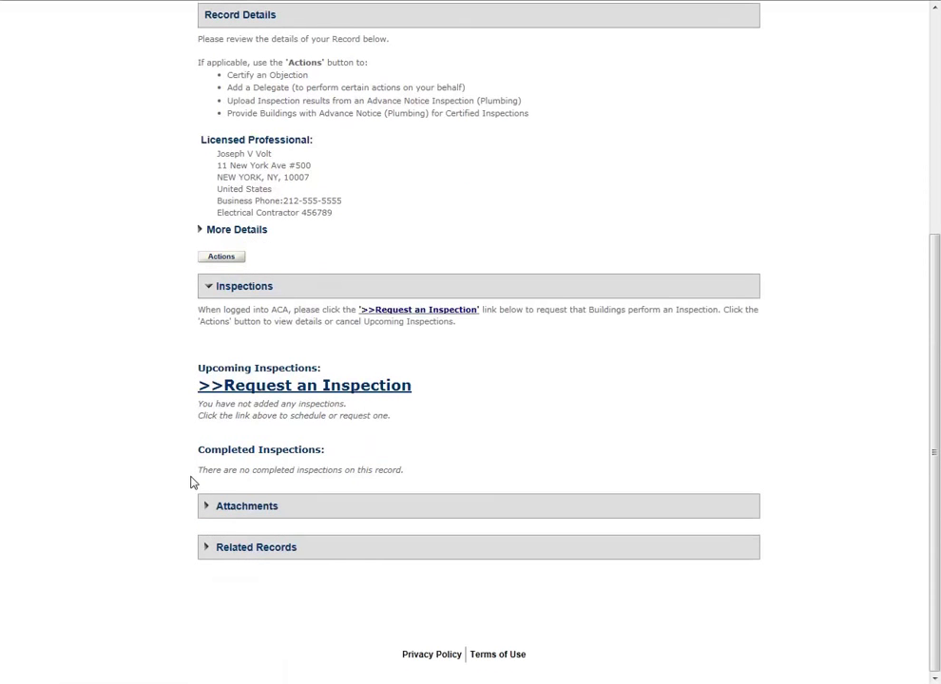
{"action": "left_click", "coordinate": [206, 505]}
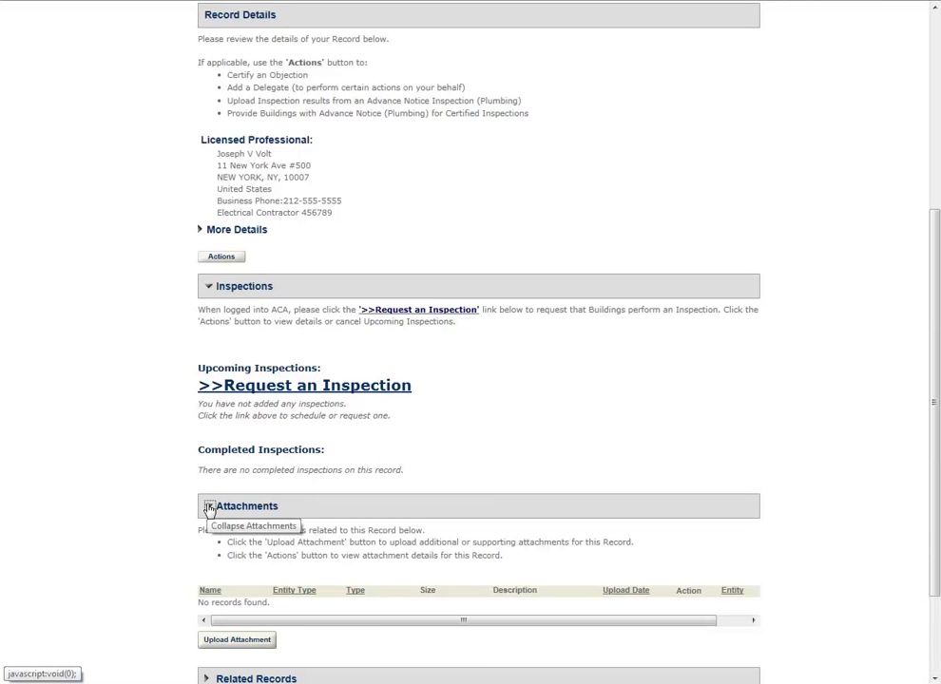
{"action": "left_click", "coordinate": [237, 640]}
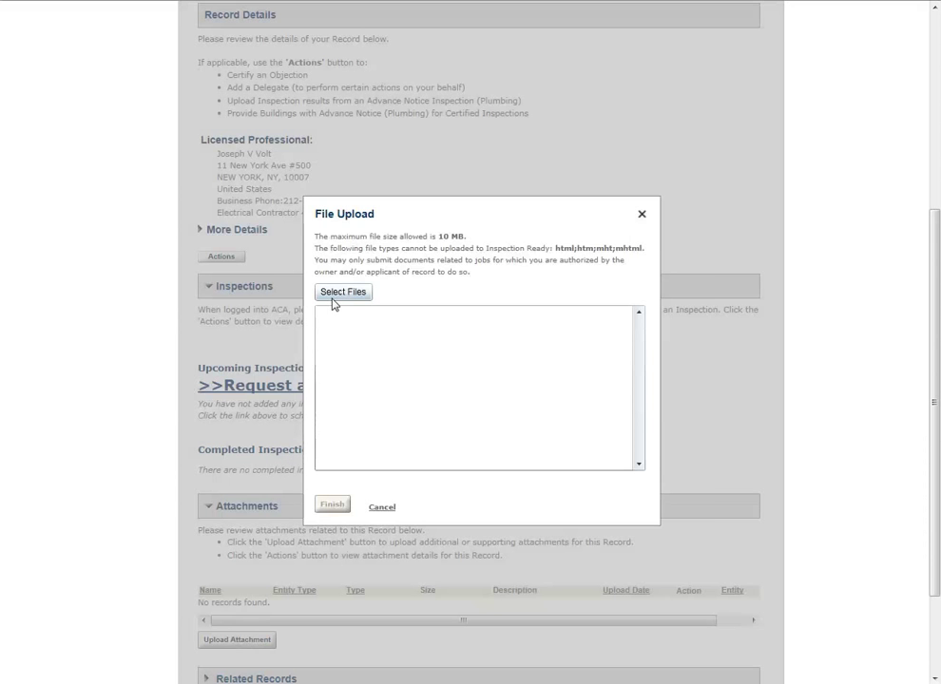
Upload the 'Sample Additional Supporting Documentation' file and finish the upload.
{"action": "left_click", "coordinate": [343, 292]}
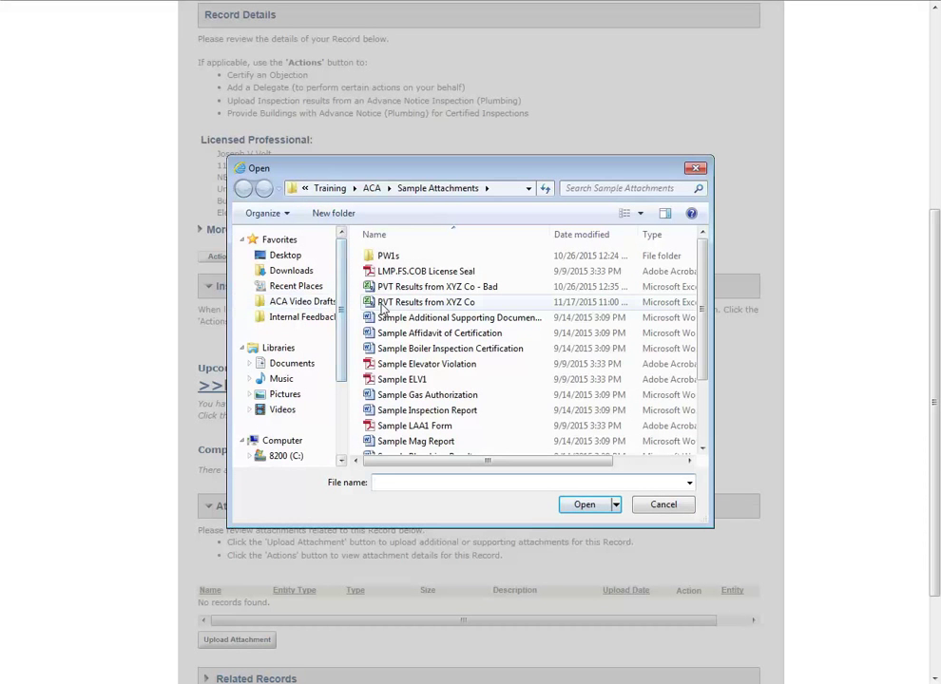
{"action": "left_click", "coordinate": [583, 505]}
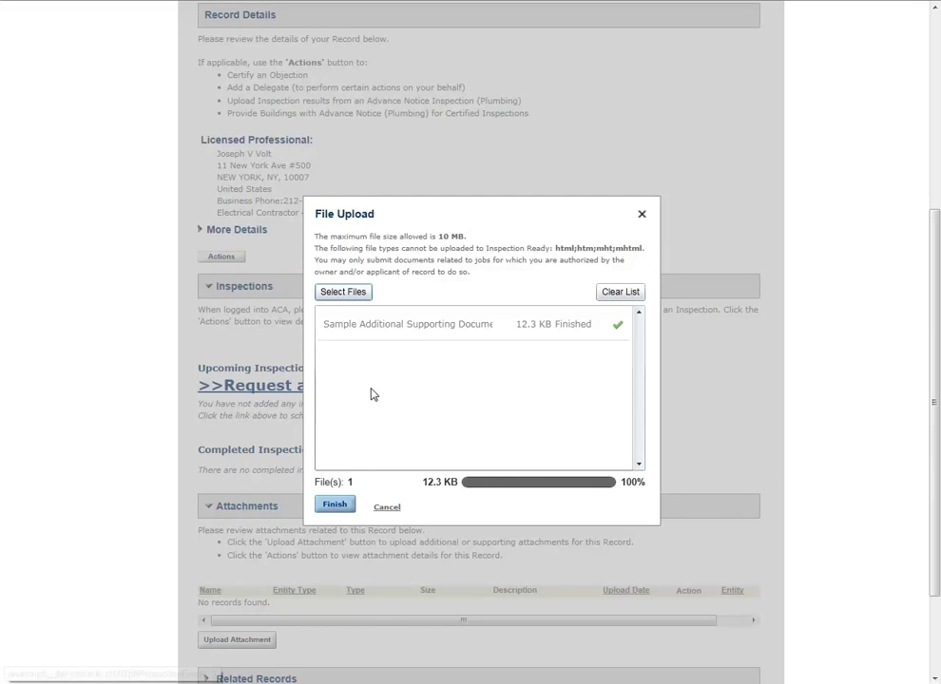
{"action": "left_click", "coordinate": [334, 503]}
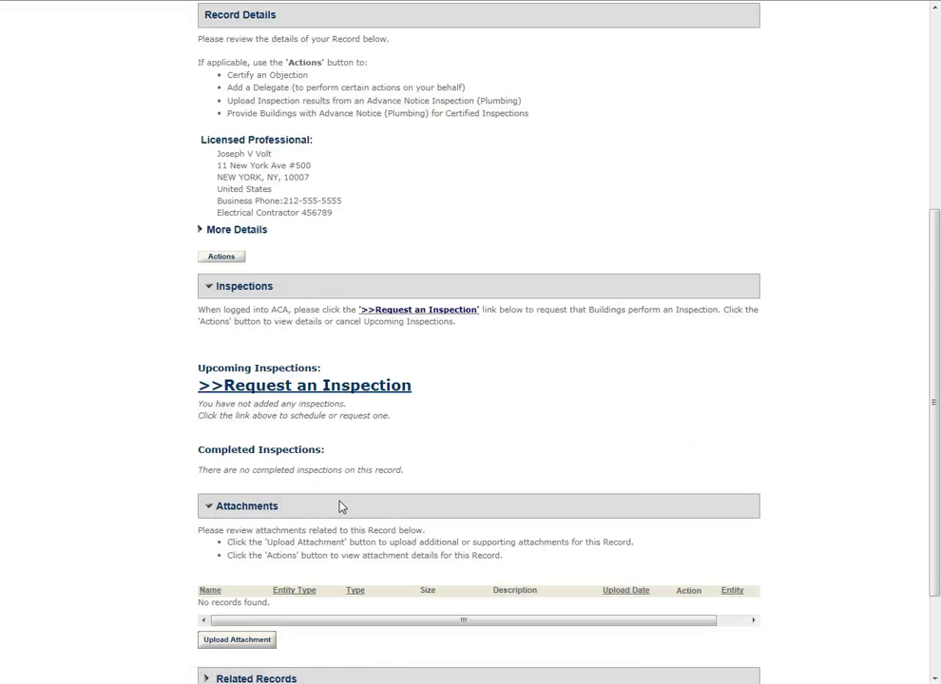
Save the file as an Additional Supporting Documentation attachment on record A078727.
{"action": "left_click", "coordinate": [237, 640]}
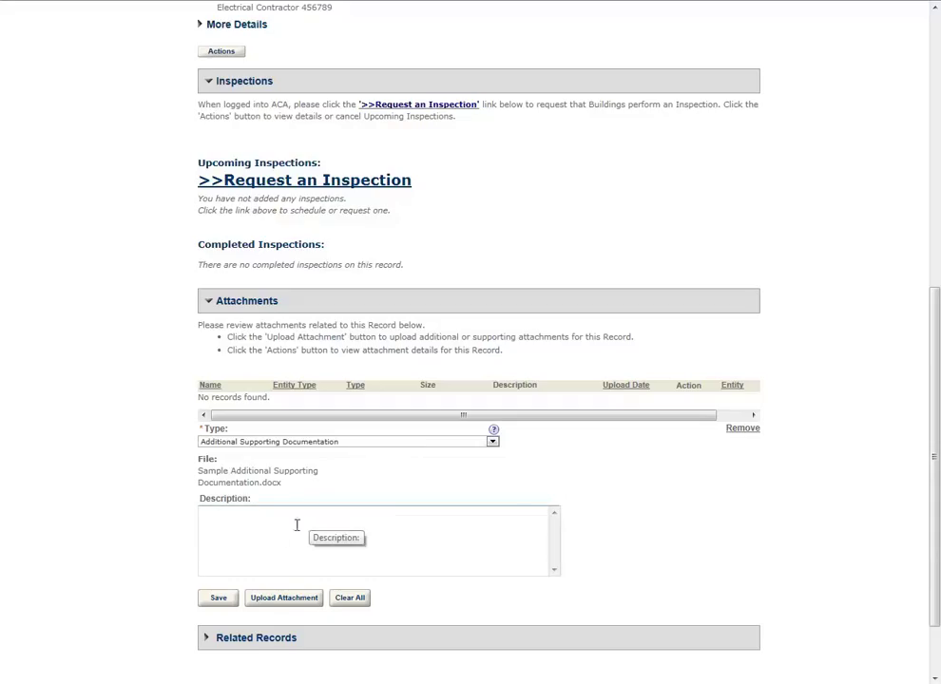
{"action": "left_click", "coordinate": [216, 598]}
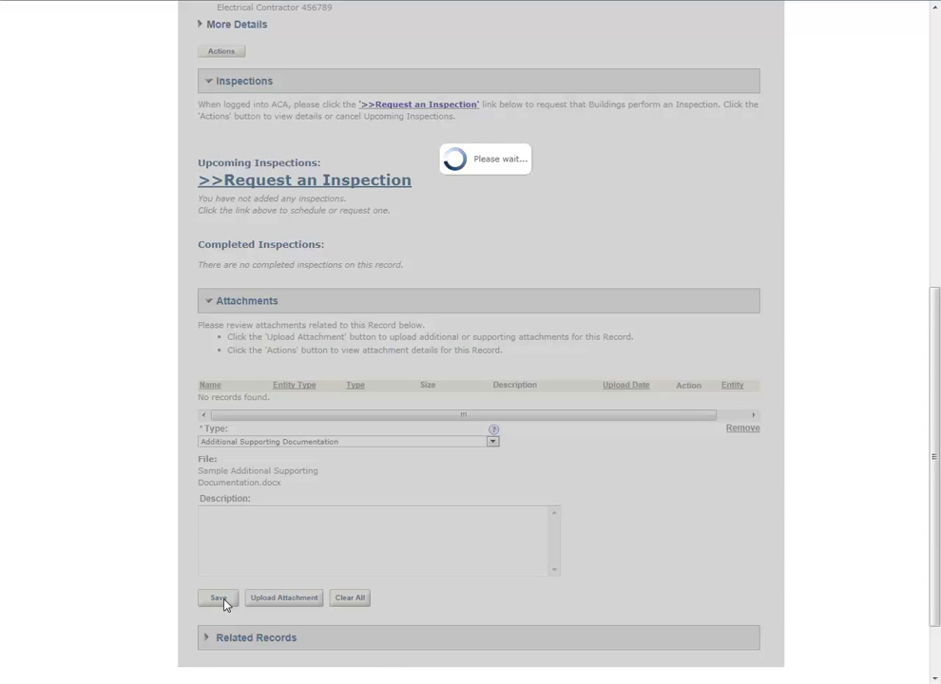
{"action": "left_click", "coordinate": [218, 597]}
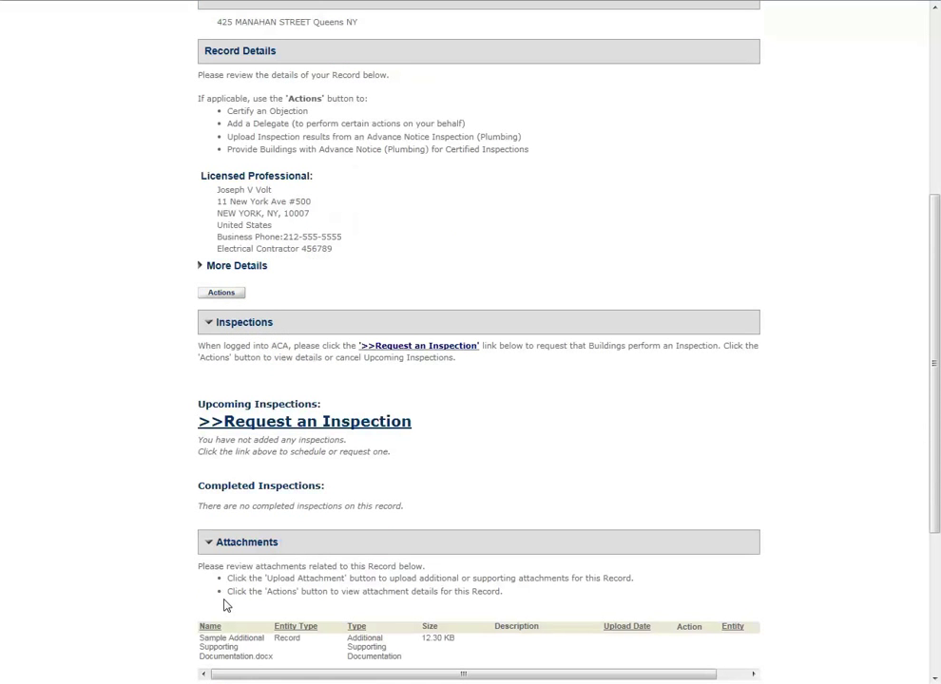
{"action": "scroll", "scroll_direction": "down", "scroll_amount": 3}
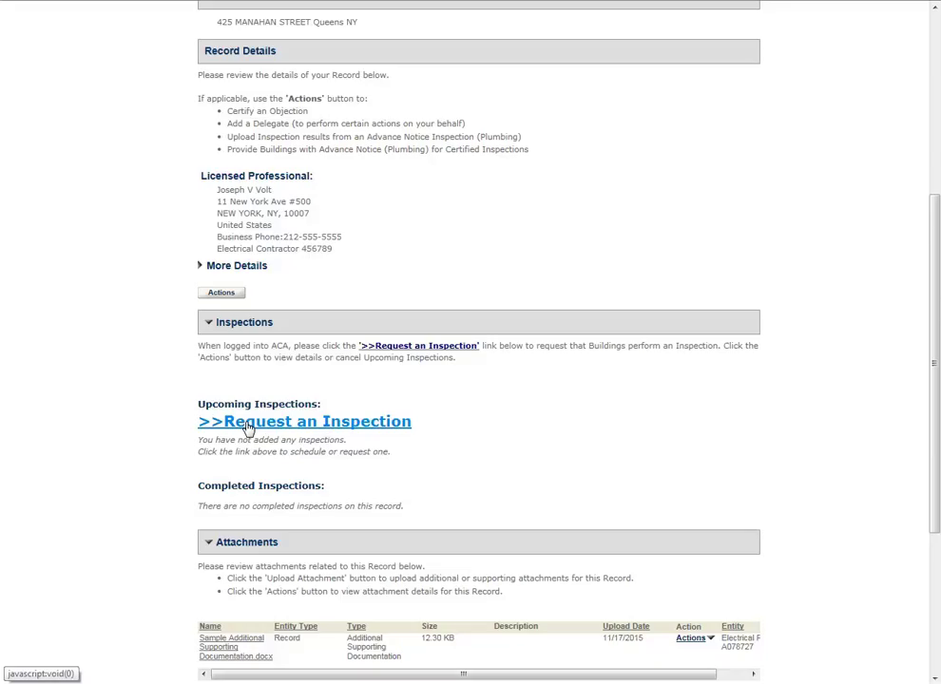
Request an inspection, choose Electrical inspection 1-5 Floors, and continue to Step 2.
{"action": "left_click", "coordinate": [305, 421]}
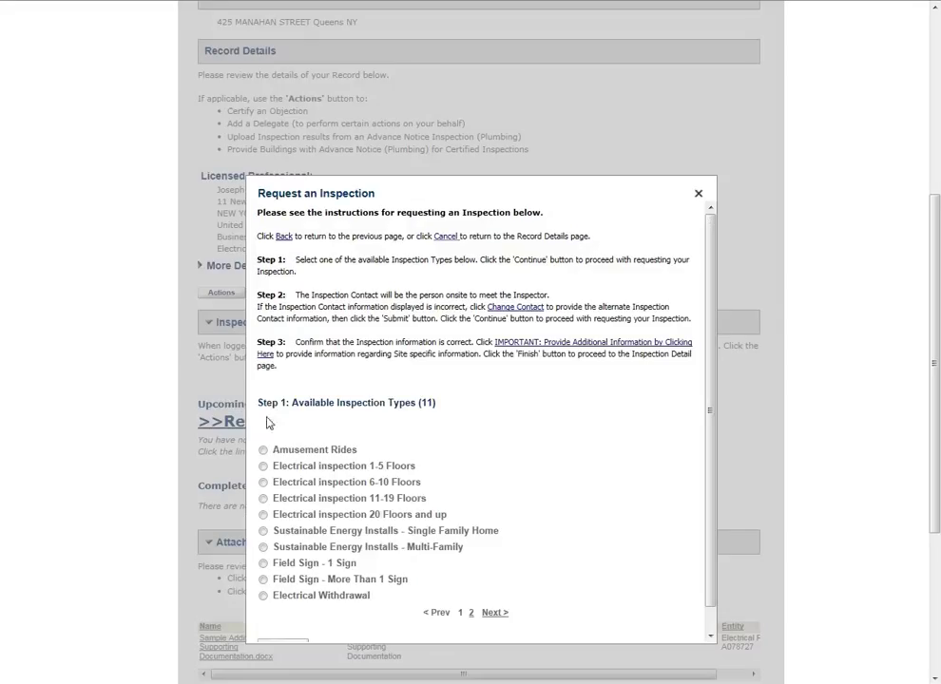
{"action": "mouse_move", "coordinate": [293, 421]}
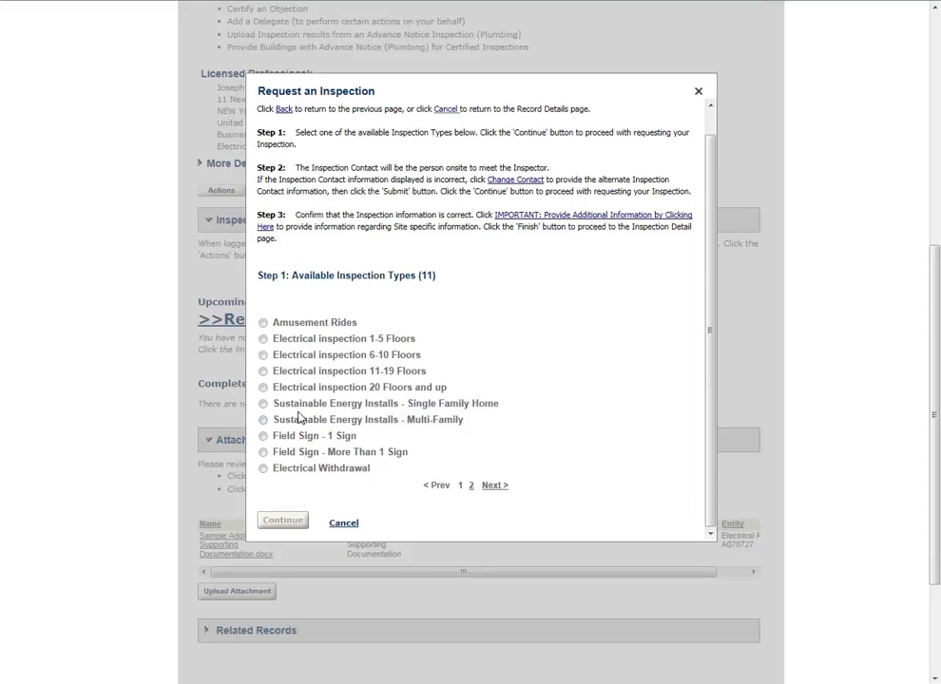
{"action": "left_click", "coordinate": [263, 338]}
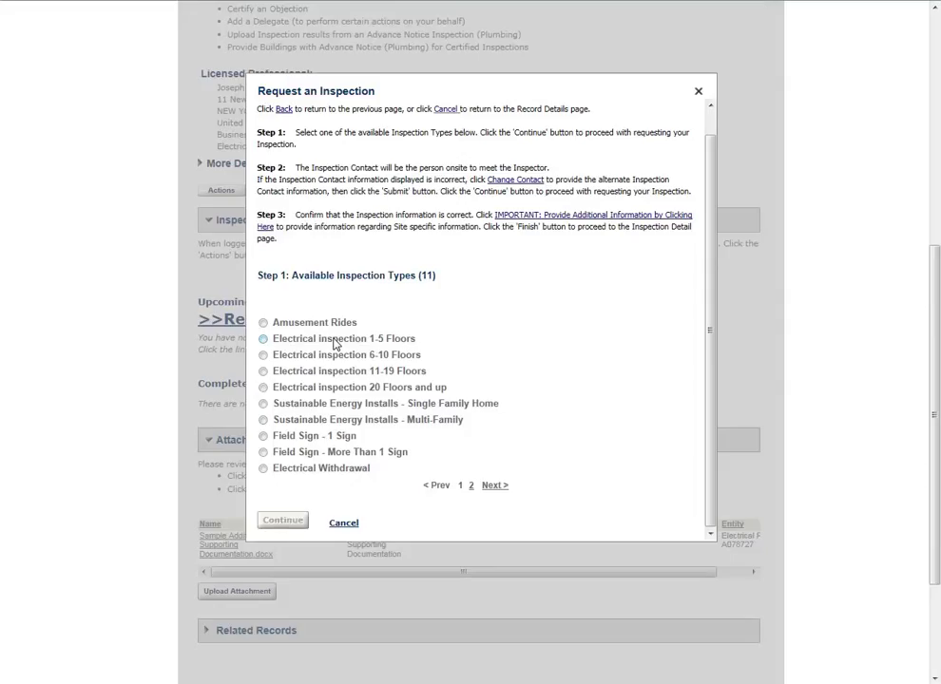
{"action": "left_click", "coordinate": [263, 338]}
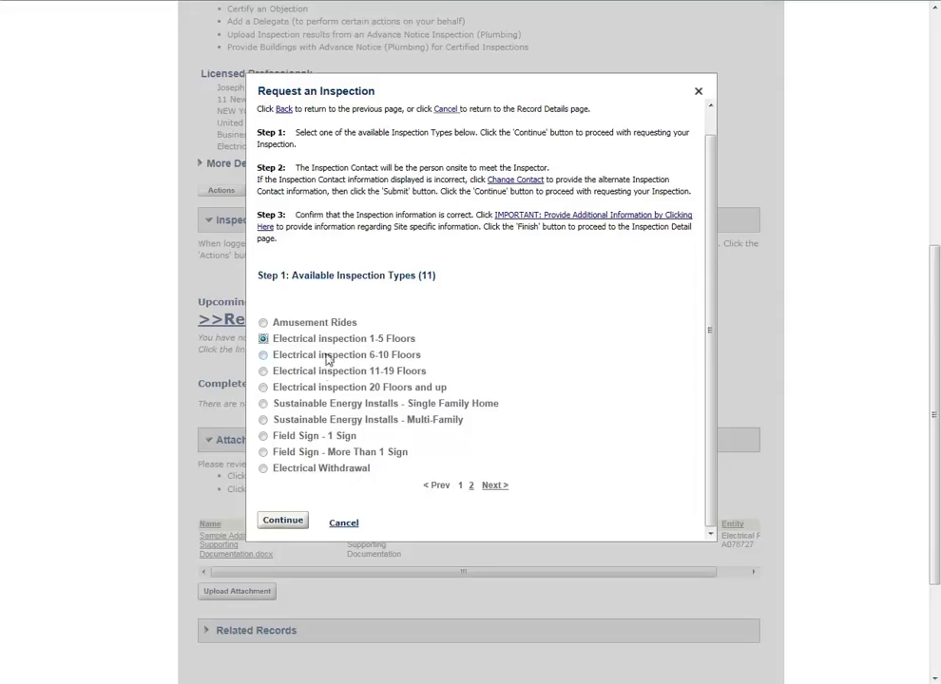
{"action": "mouse_move", "coordinate": [293, 481]}
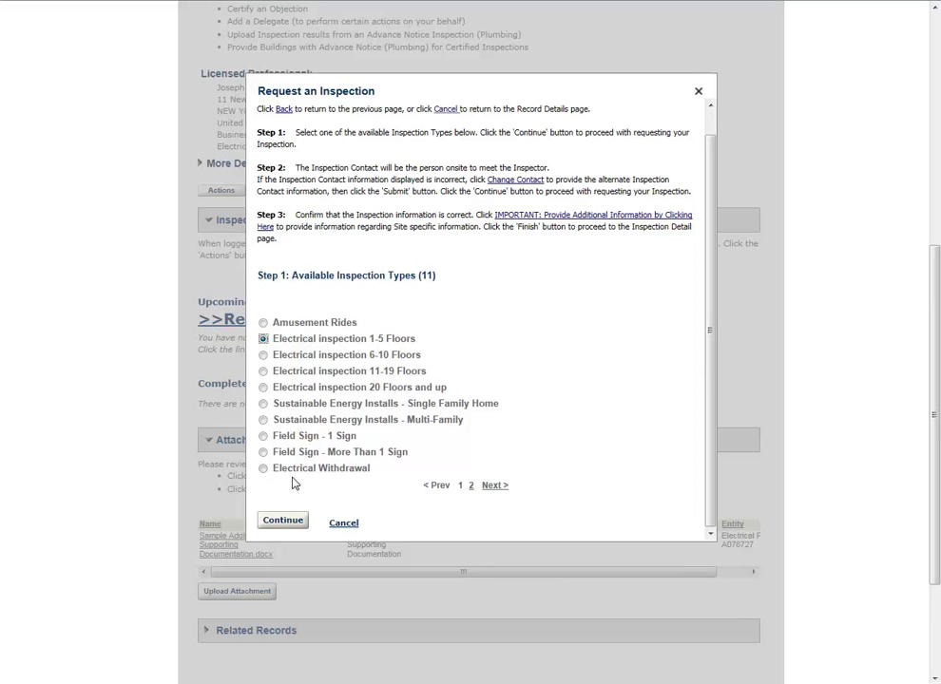
{"action": "mouse_move", "coordinate": [295, 485]}
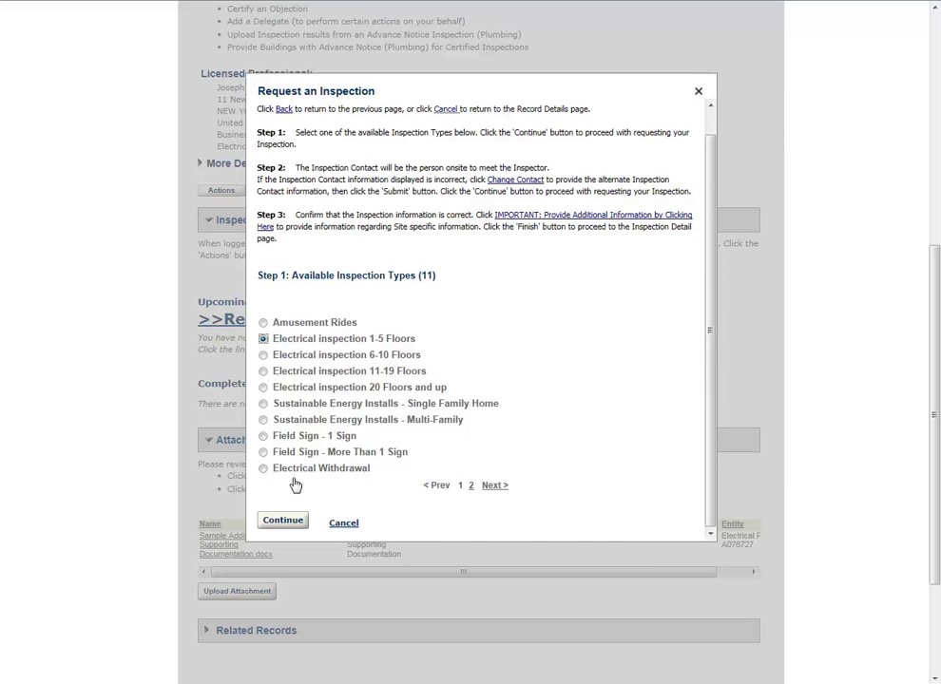
{"action": "left_click", "coordinate": [282, 521]}
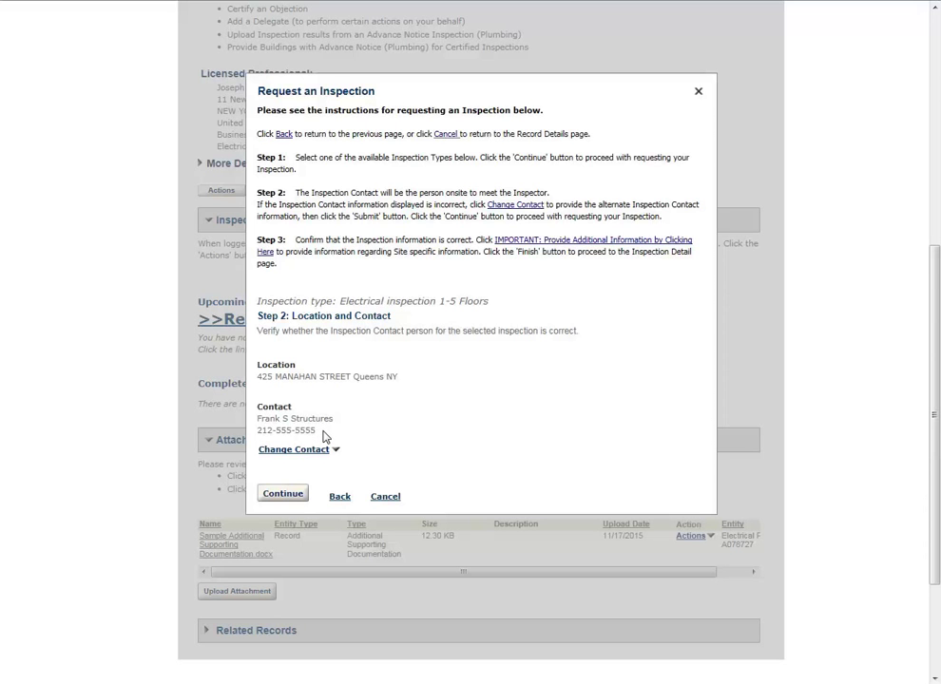
Change the inspection contact from Frank S Structures to Joseph V Volt and continue.
{"action": "left_click", "coordinate": [294, 449]}
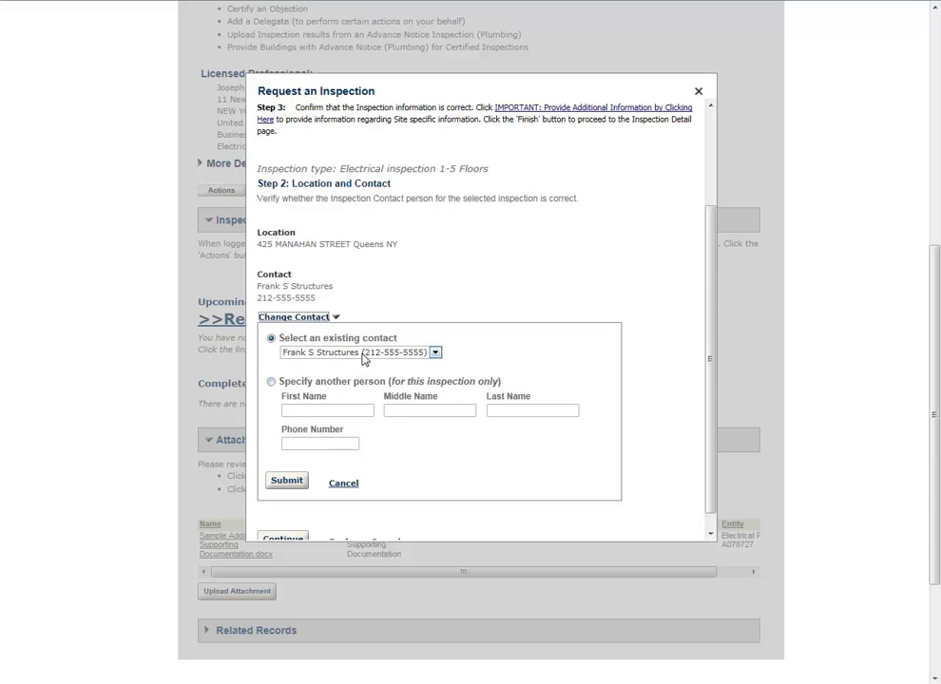
{"action": "left_click", "coordinate": [435, 351]}
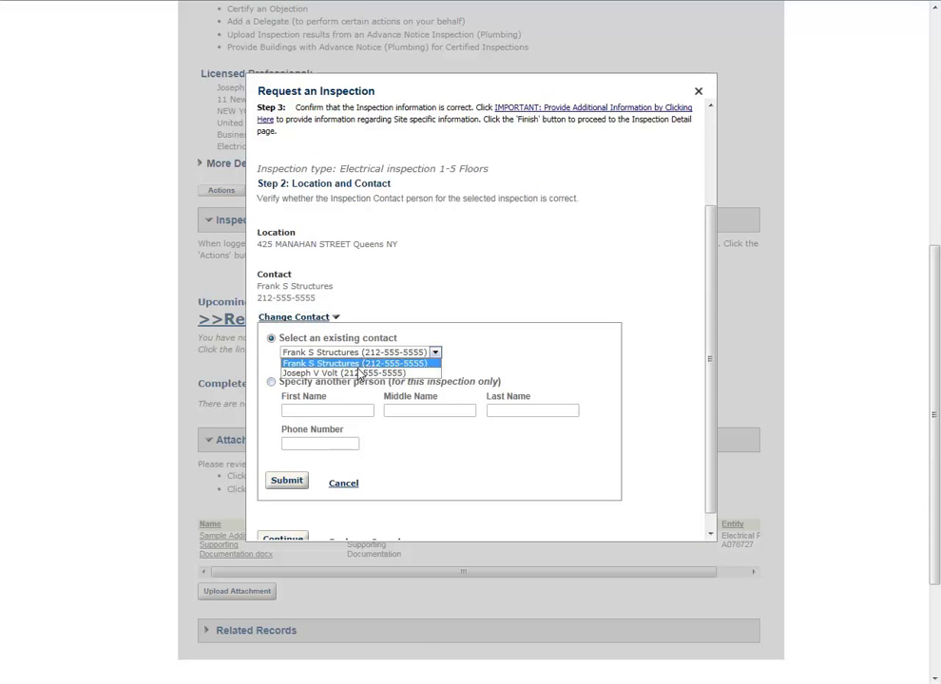
{"action": "left_click", "coordinate": [359, 372]}
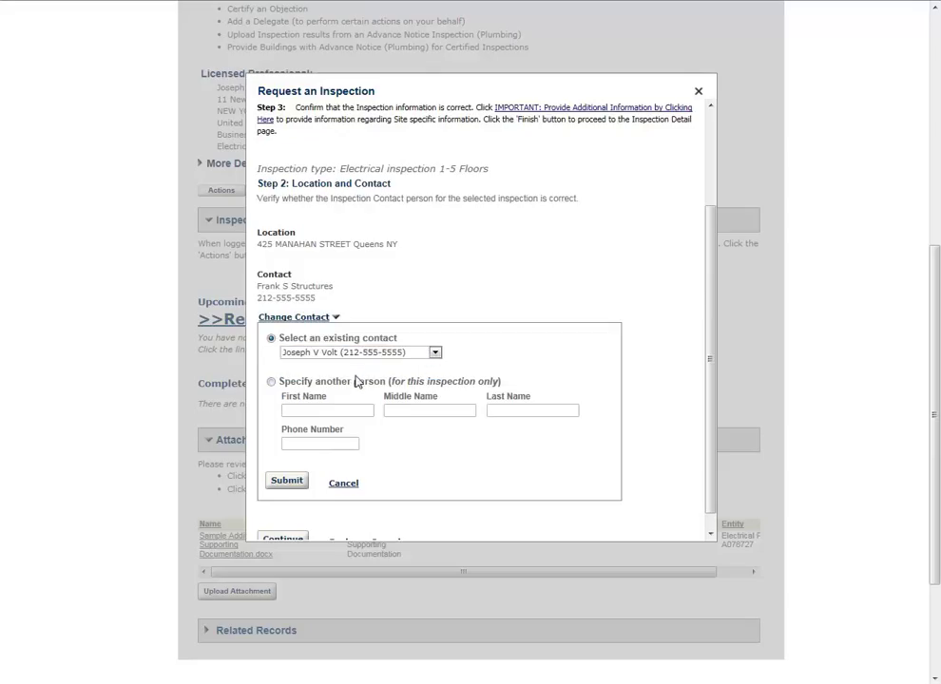
{"action": "mouse_move", "coordinate": [355, 387]}
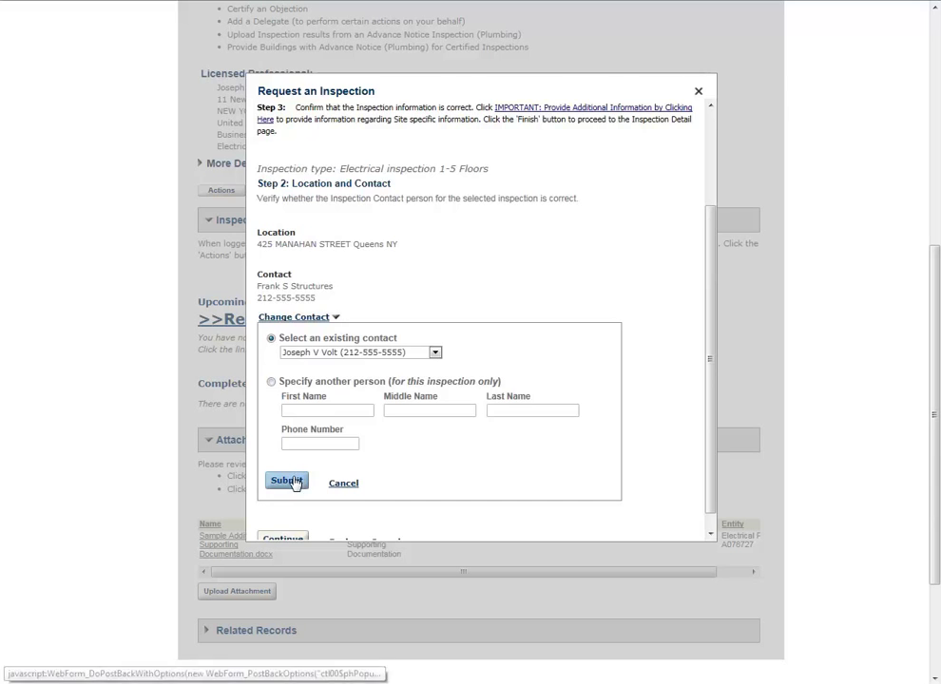
{"action": "left_click", "coordinate": [286, 482]}
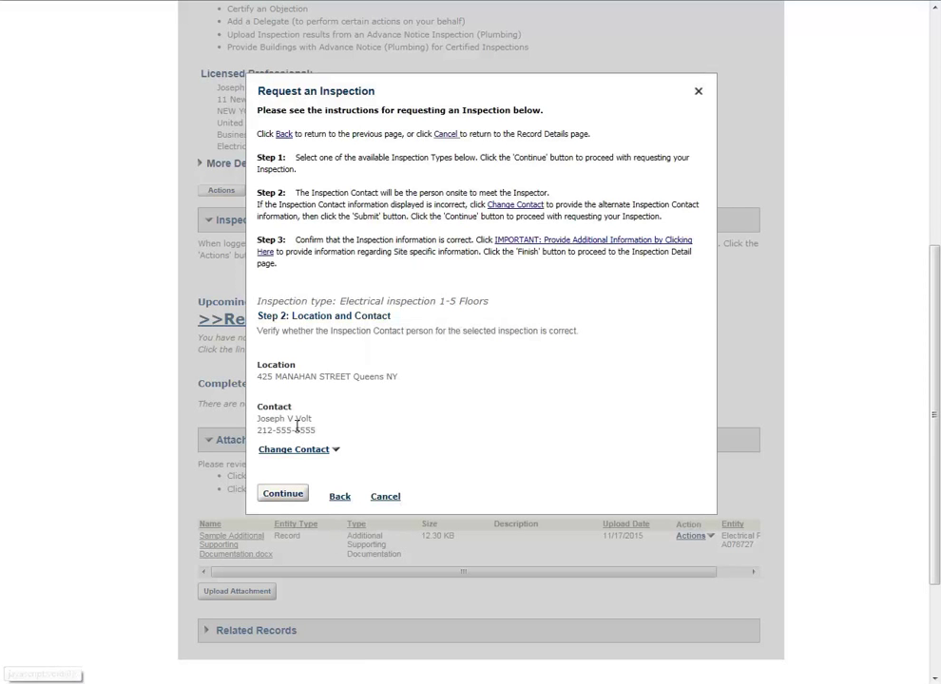
{"action": "left_click", "coordinate": [283, 493]}
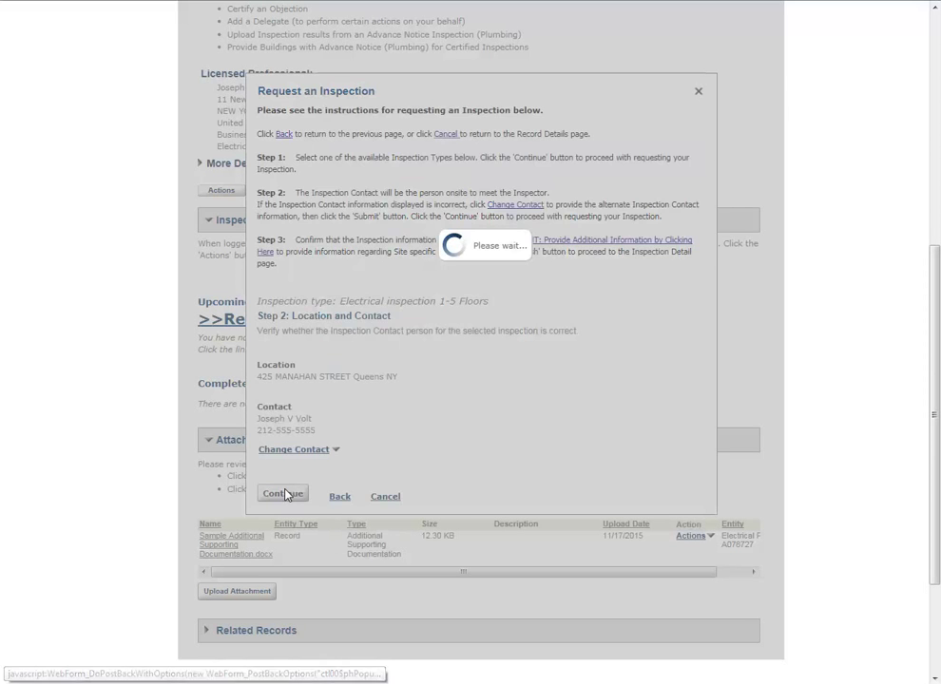
Add the note 'Information about Inspection Request' and finish the inspection request.
{"action": "left_click", "coordinate": [283, 493]}
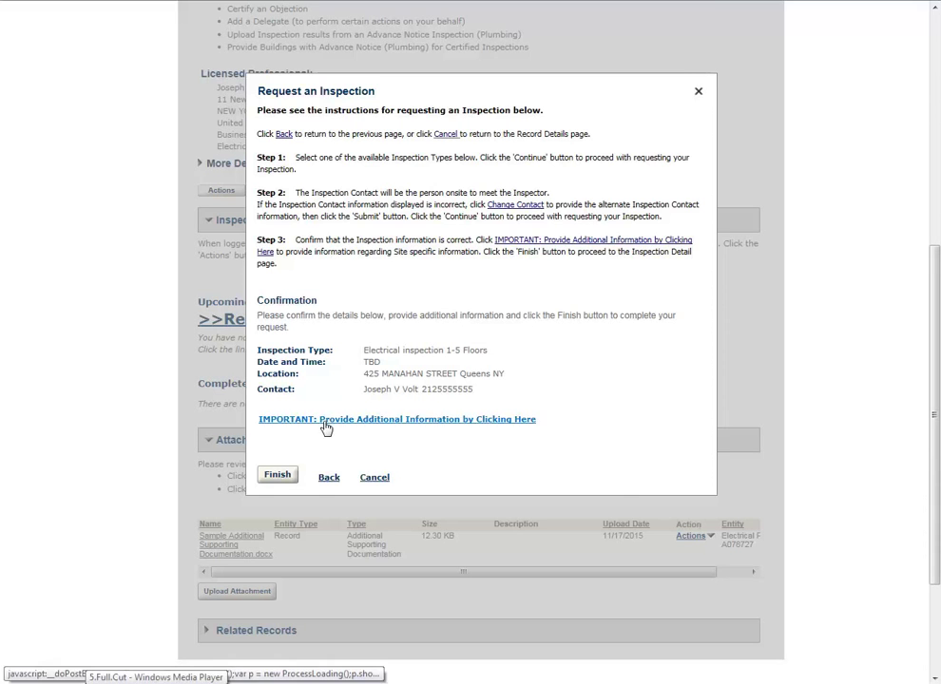
{"action": "left_click", "coordinate": [397, 419]}
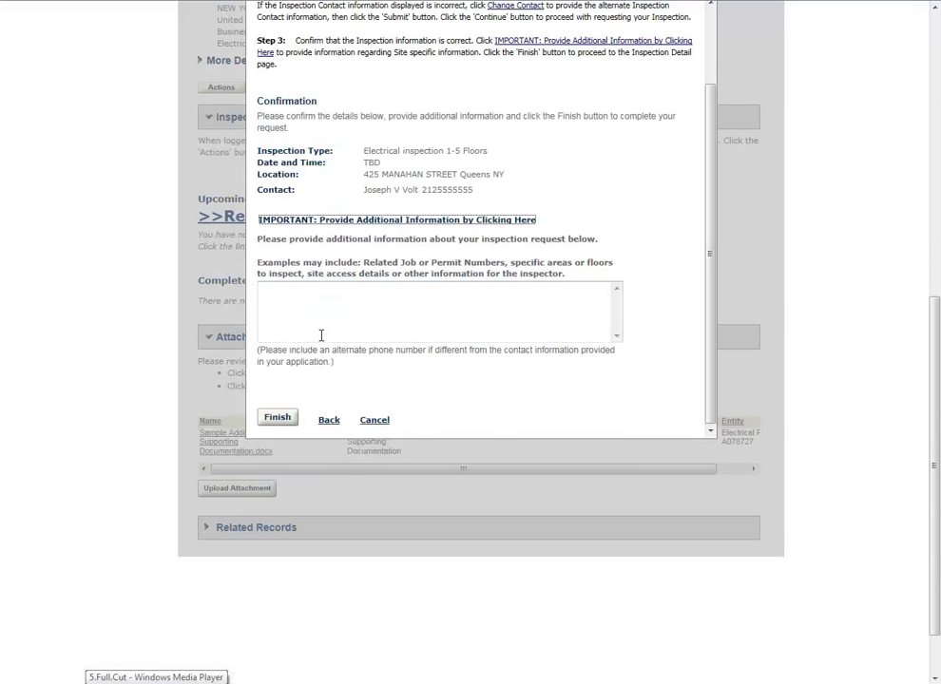
{"action": "type", "text": "Information about In"}
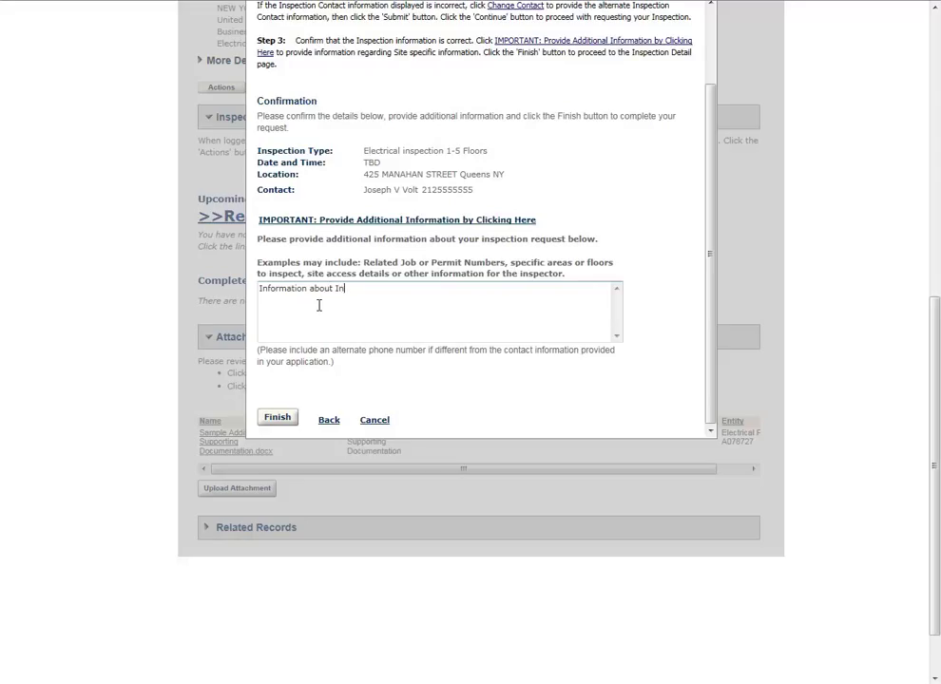
{"action": "type", "text": "spection"}
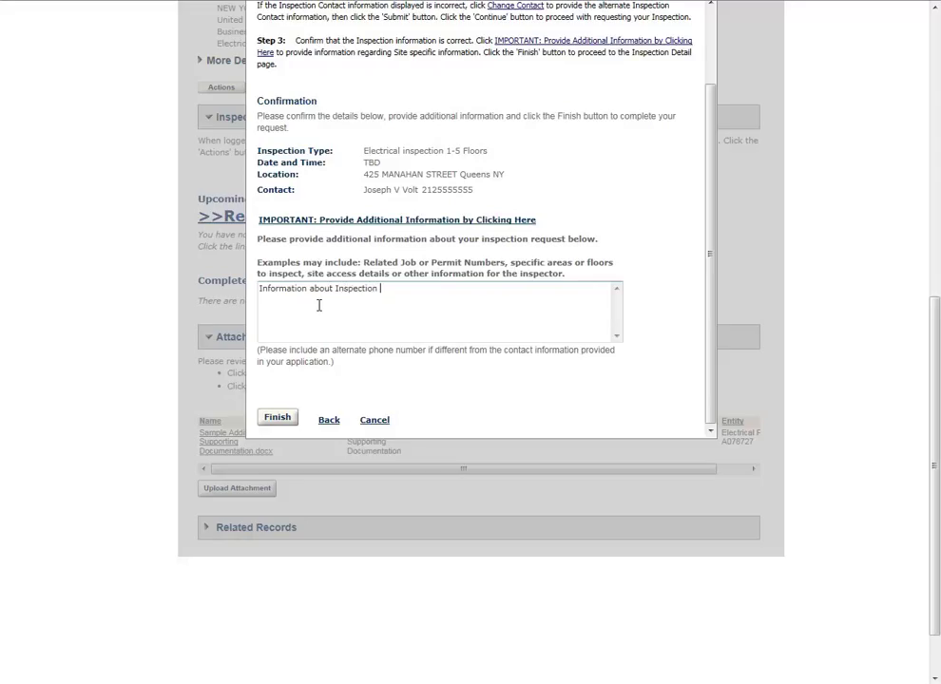
{"action": "type", "text": "Request"}
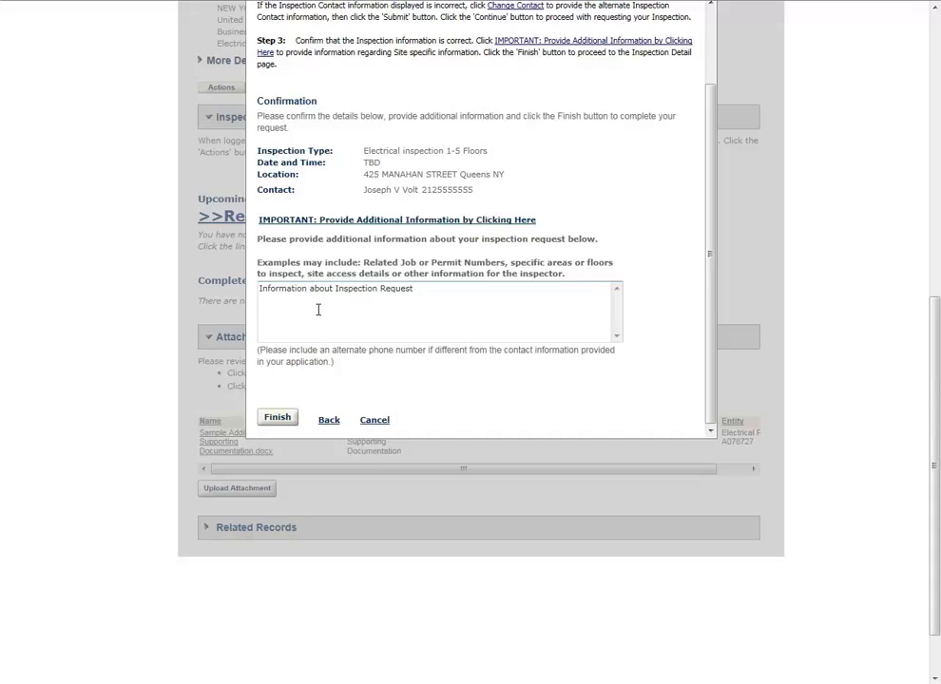
{"action": "left_click", "coordinate": [277, 418]}
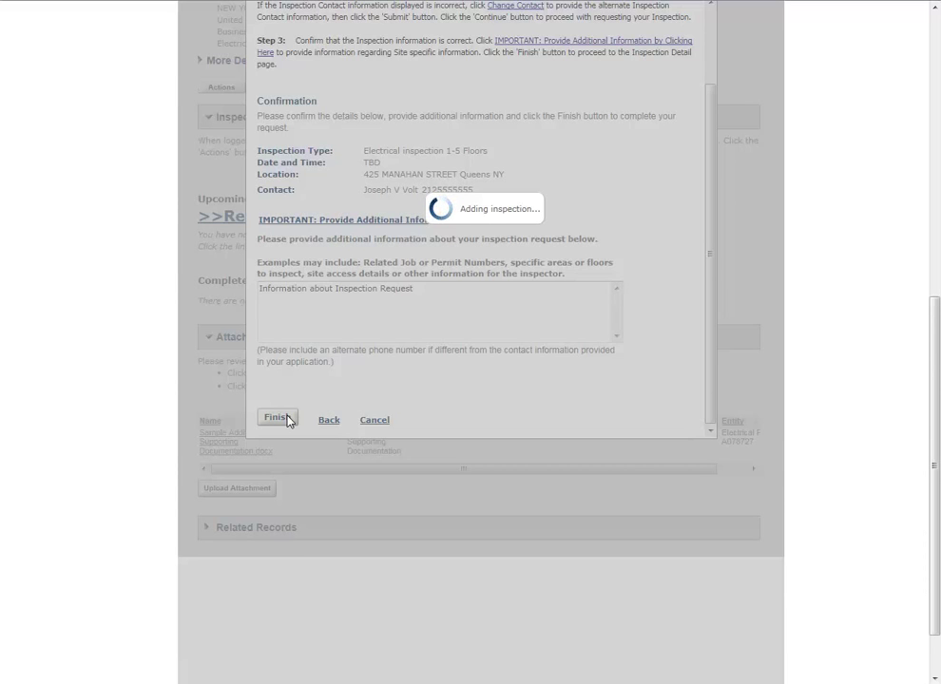
Review the pending Electrical inspection 1-5 Floors (6692) under Upcoming Inspections.
{"action": "left_click", "coordinate": [274, 419]}
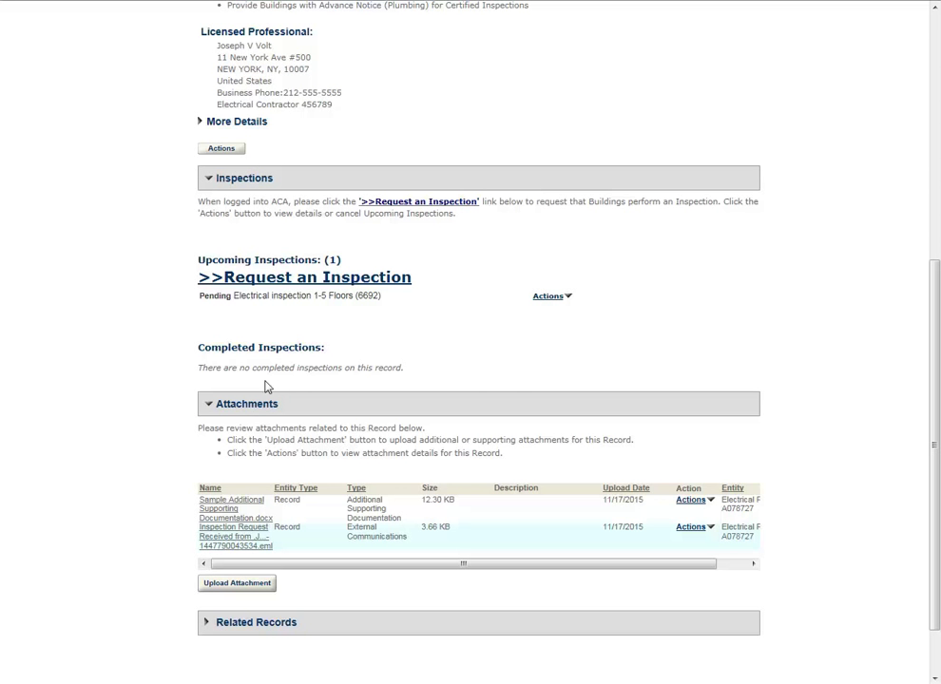
{"action": "mouse_move", "coordinate": [375, 310]}
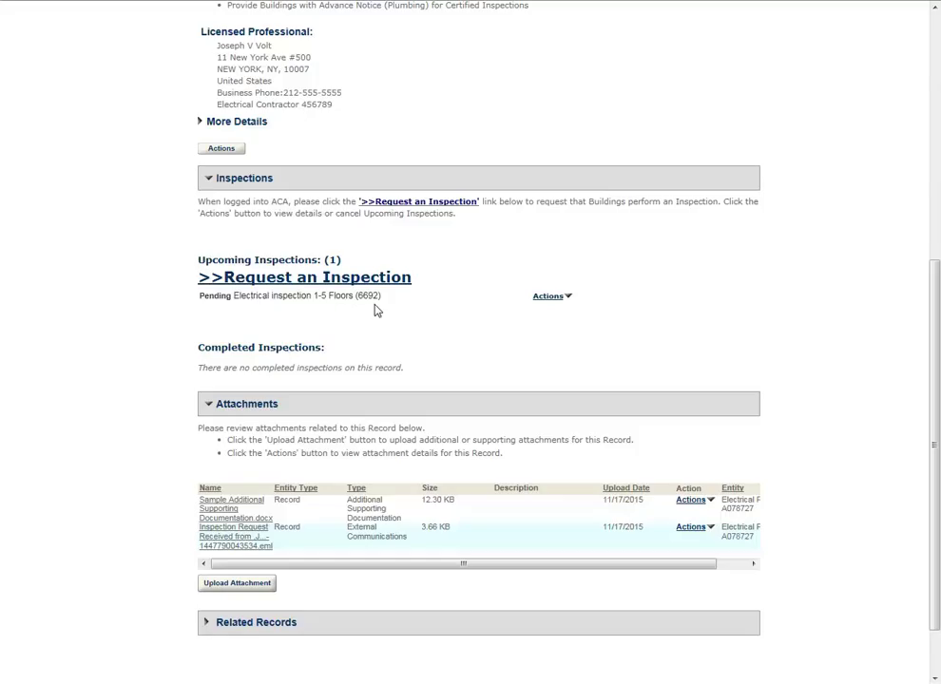
{"action": "mouse_move", "coordinate": [185, 497]}
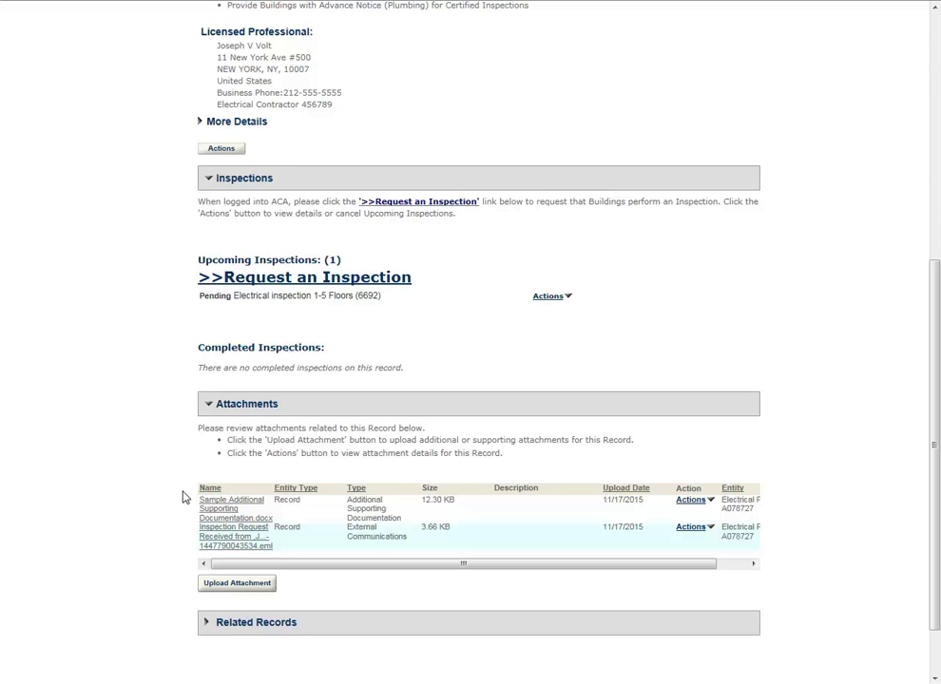
{"action": "mouse_move", "coordinate": [185, 535]}
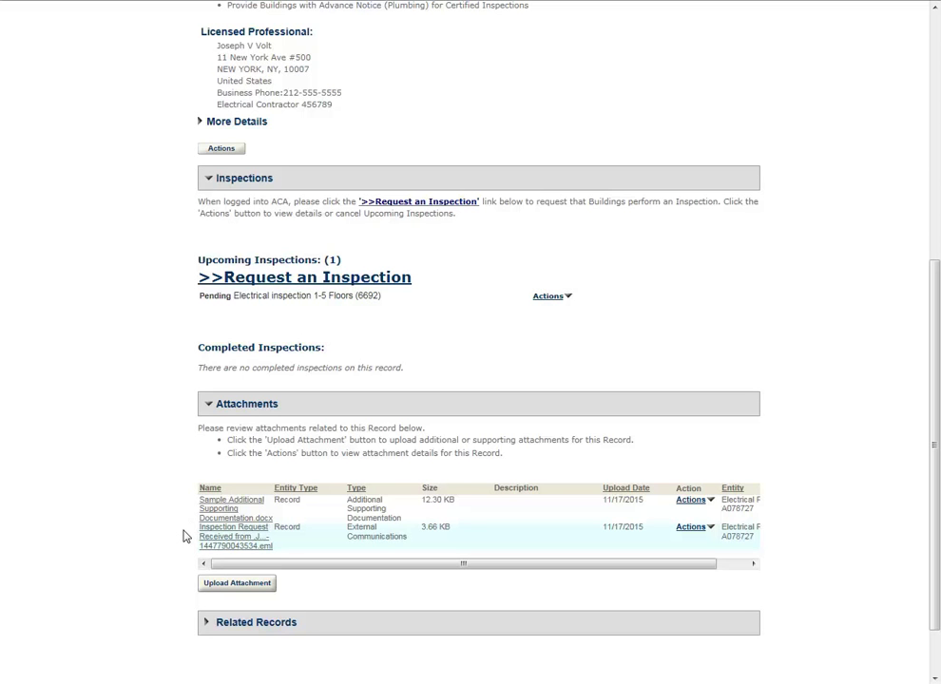